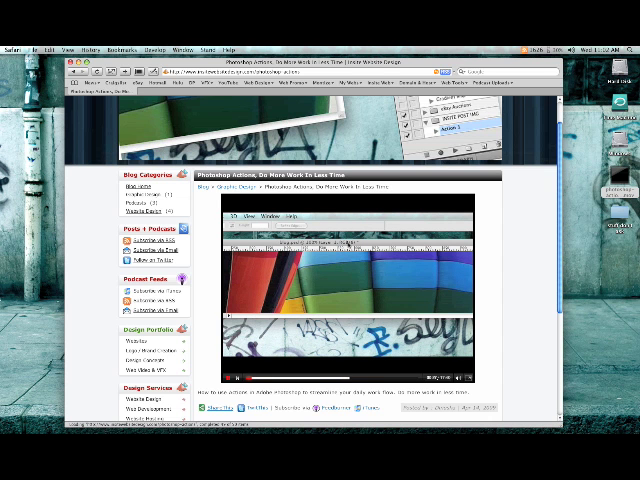
- Pause the embedded 'Photoshop Actions, Do More Work In Less Time' tutorial video
{"action": "left_click", "coordinate": [346, 290]}
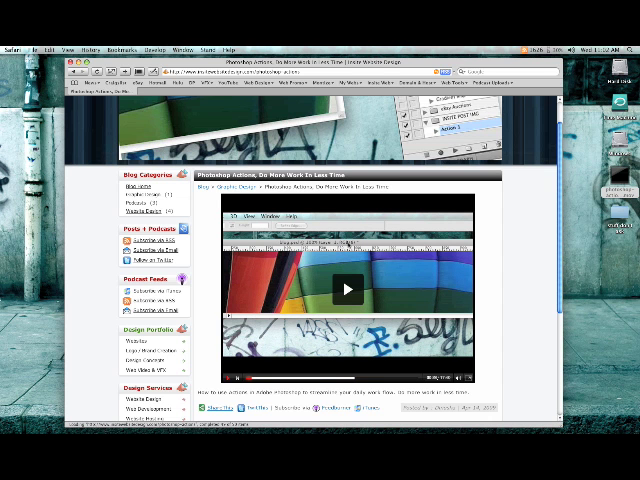